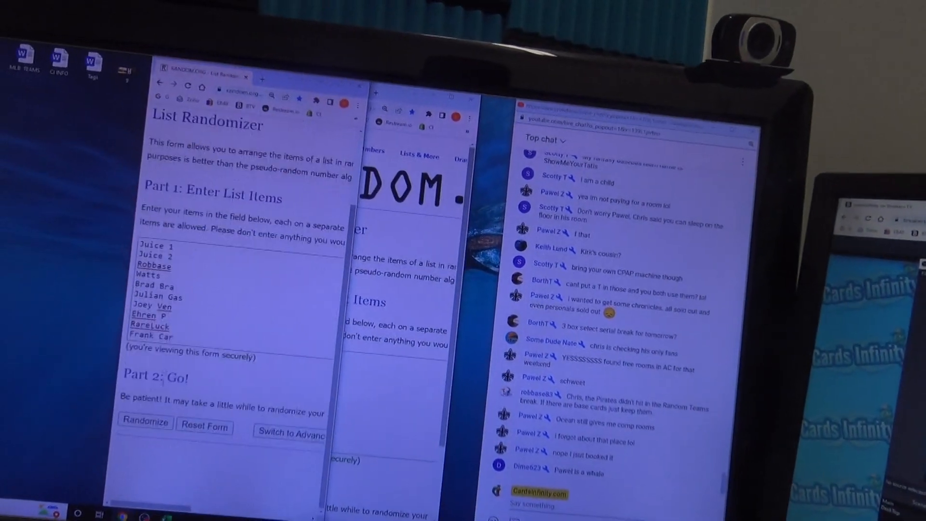
Shuffle the 32-name list five times over, then bring the NFL teams window forward
left_click(145, 422)
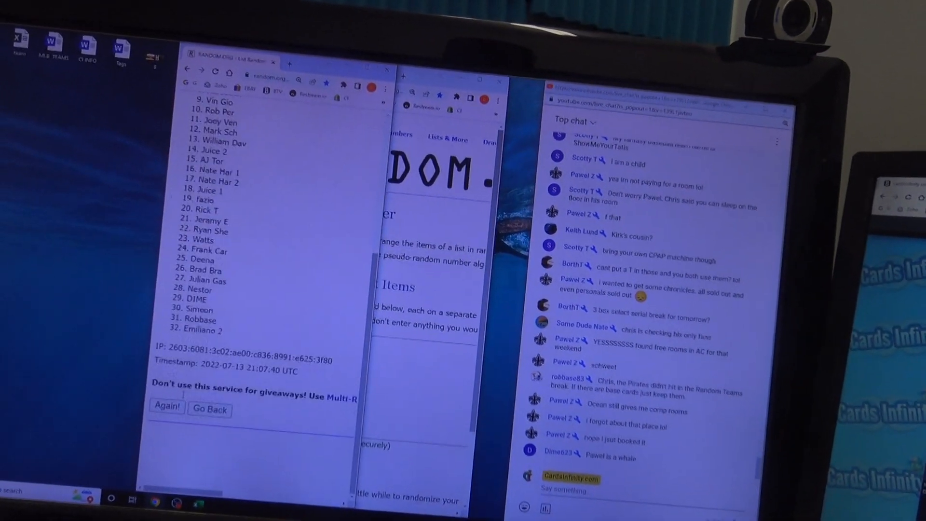
left_click(166, 406)
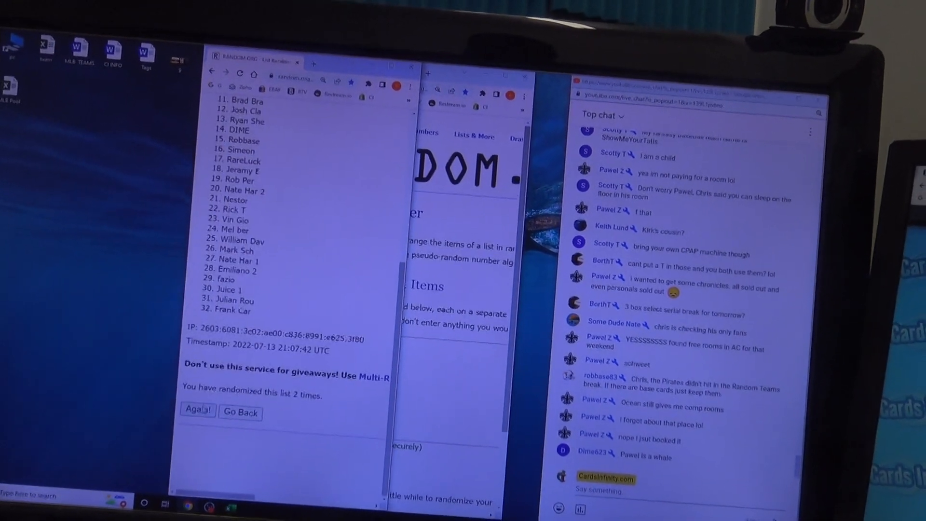
left_click(197, 411)
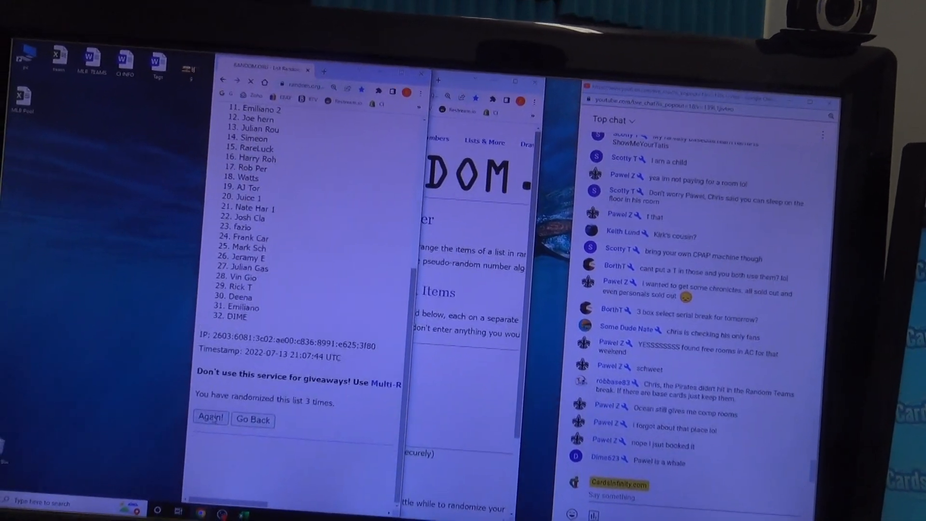
left_click(210, 419)
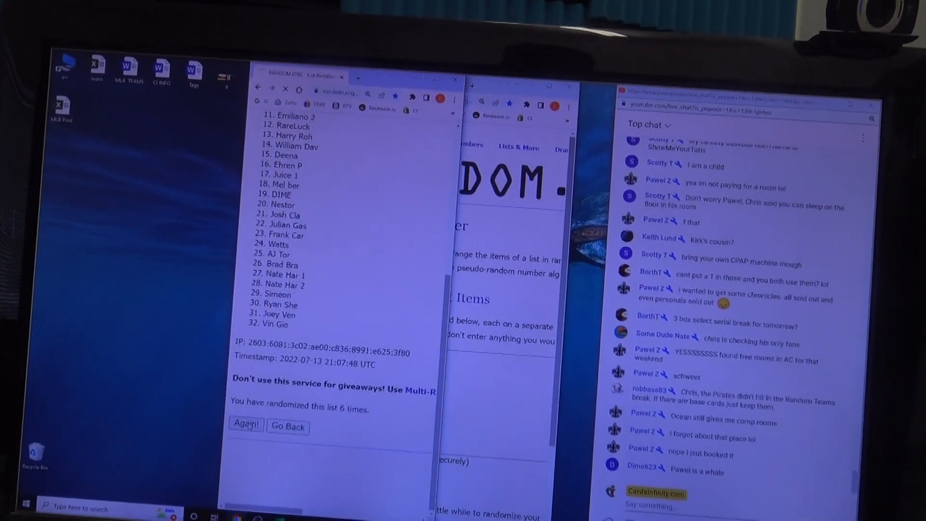
left_click(246, 424)
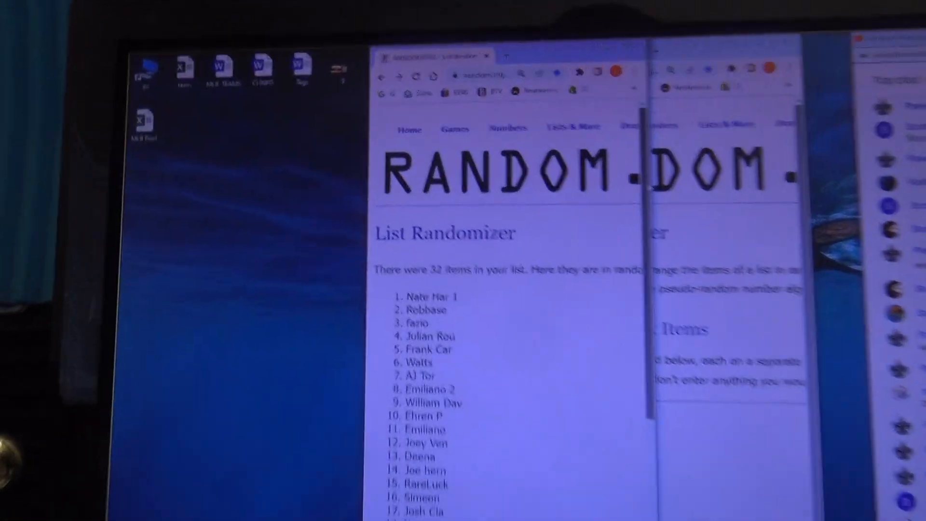
scroll("down", 3)
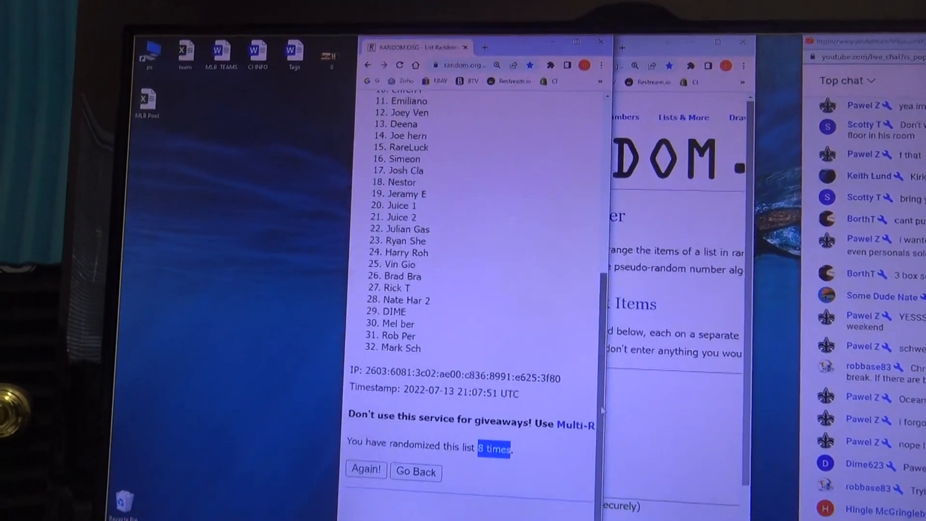
left_click(366, 472)
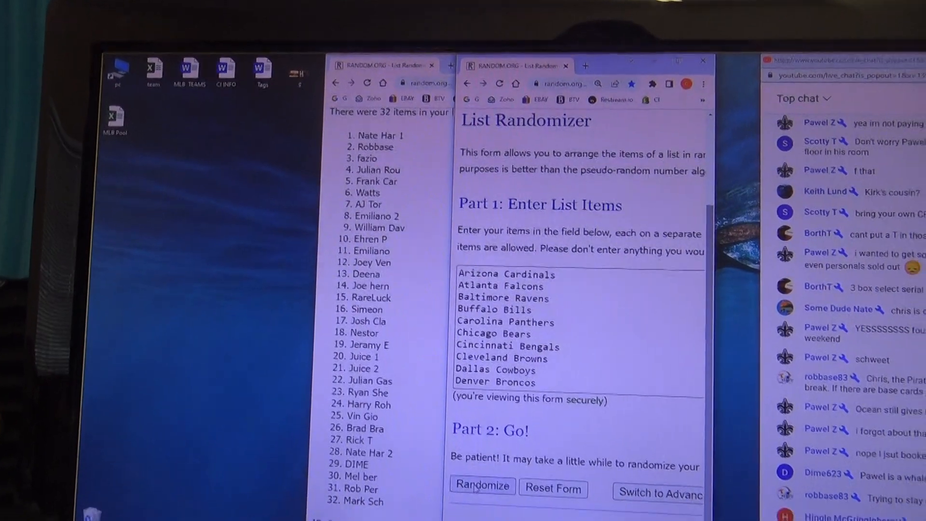
Randomize the 32 NFL teams list, then reshuffle it five more times
left_click(482, 485)
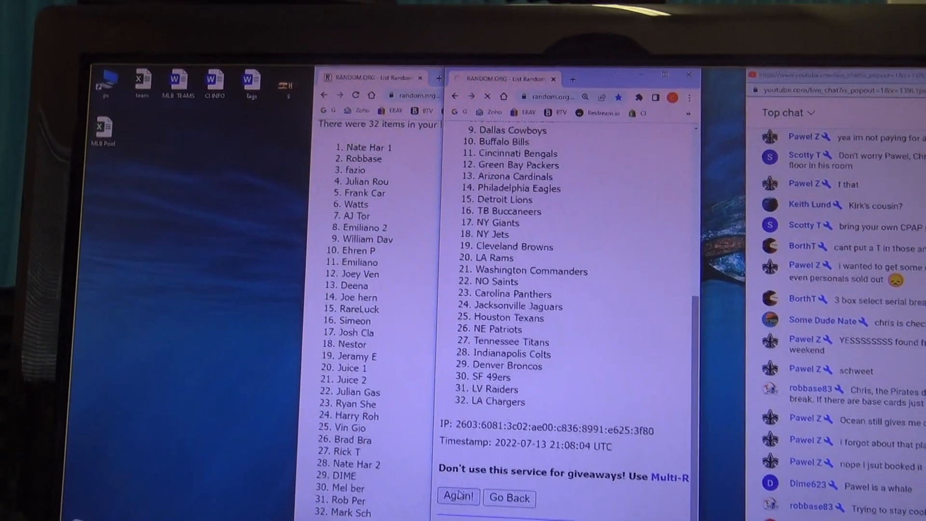
left_click(458, 496)
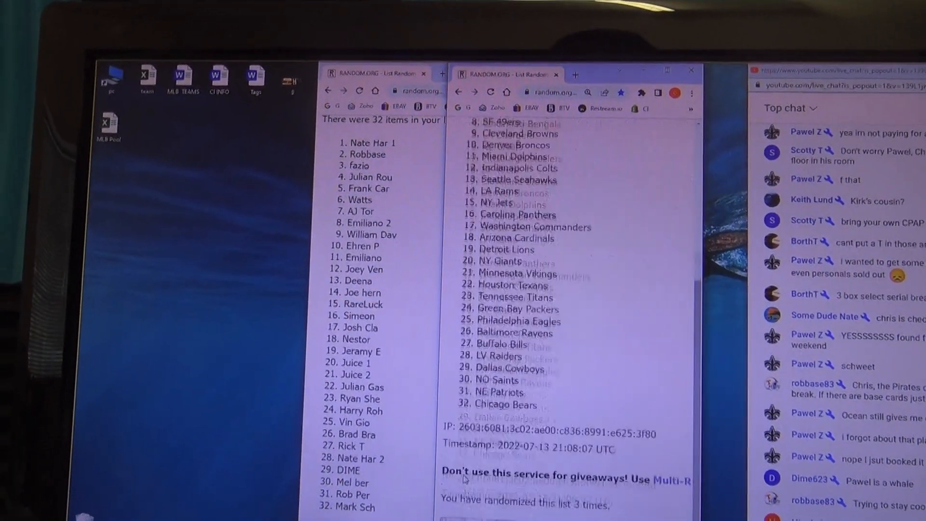
left_click(447, 501)
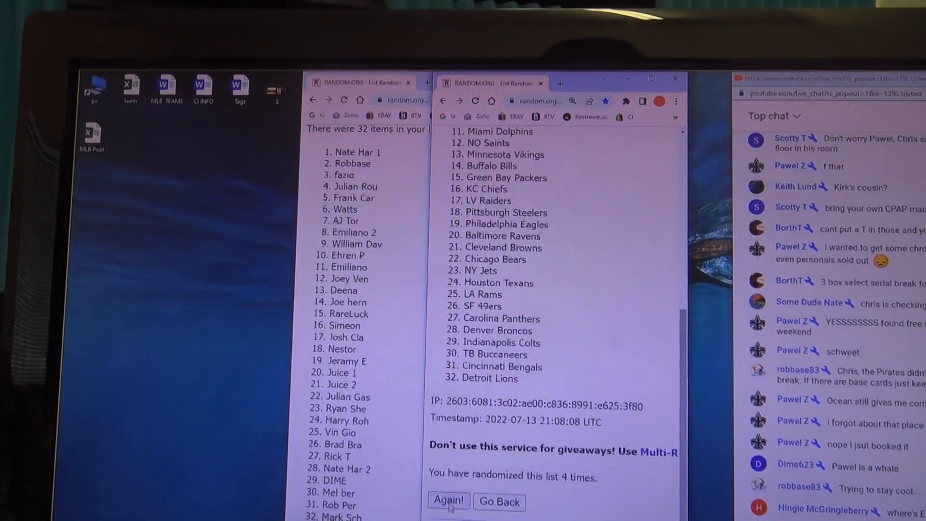
left_click(449, 501)
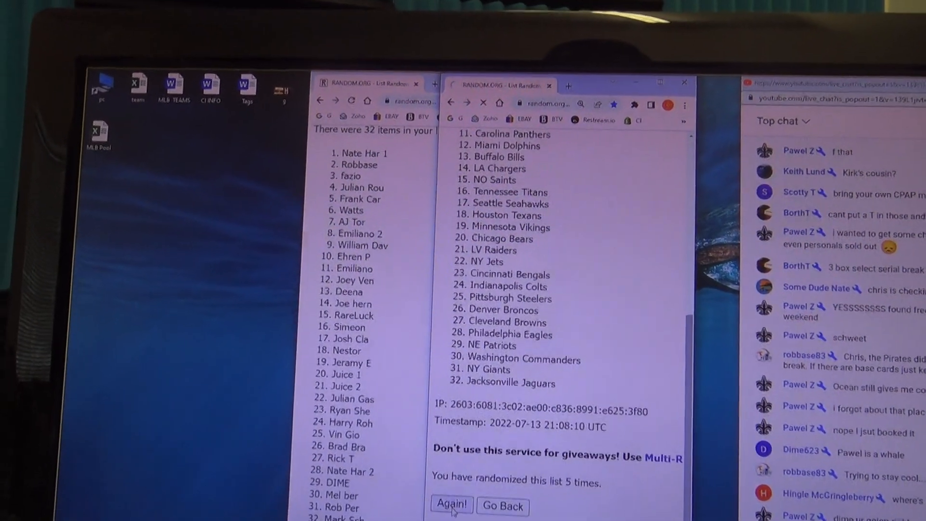
left_click(451, 505)
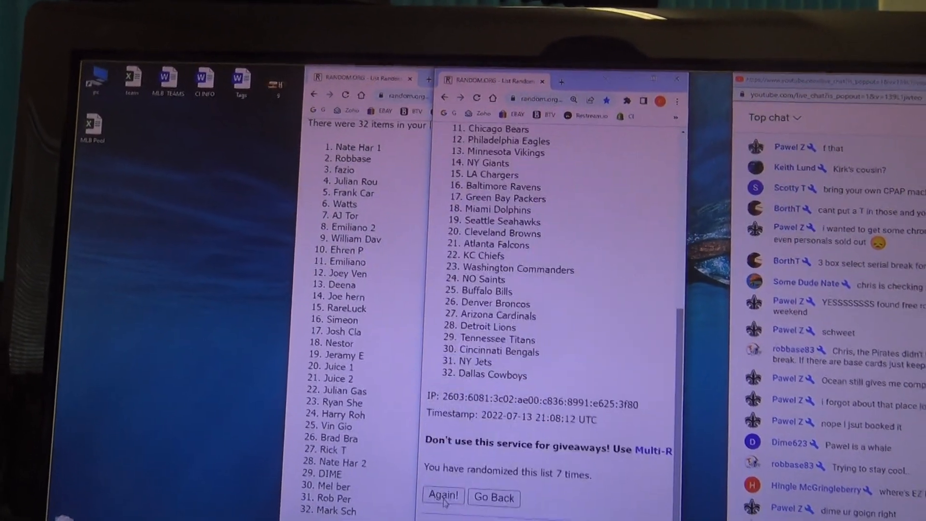
left_click(443, 495)
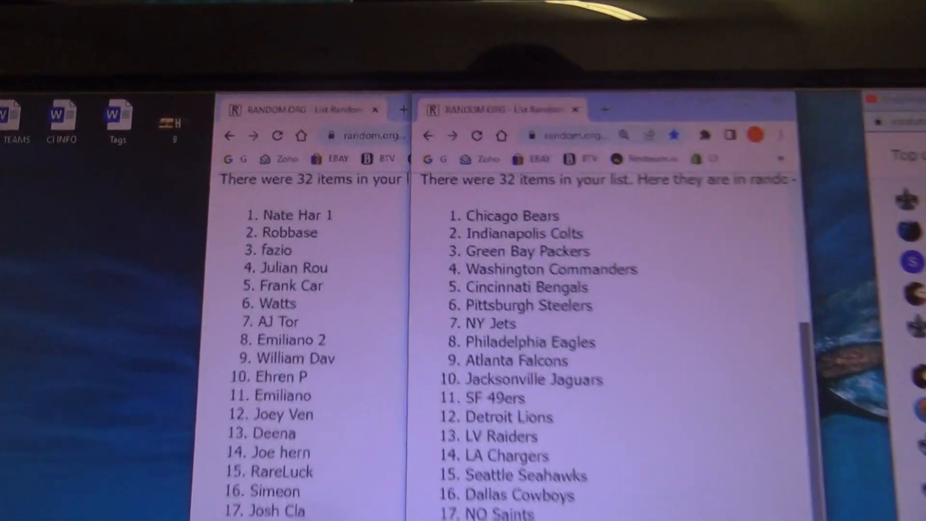
scroll("down", 3)
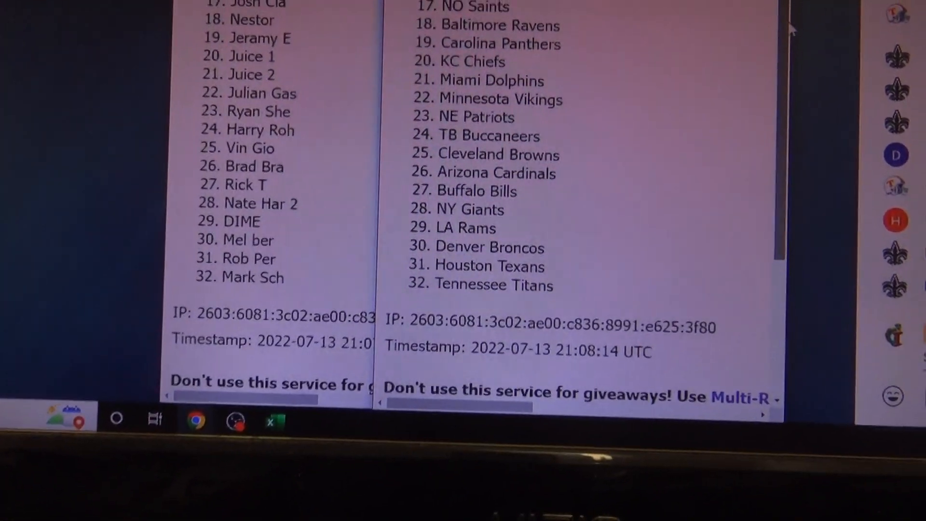